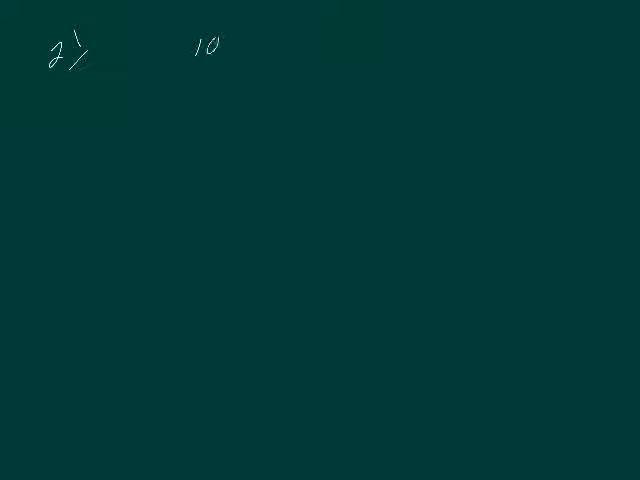
- Write 10/12 with both parts divided by 2 and the reduced result 5/6
text(12)
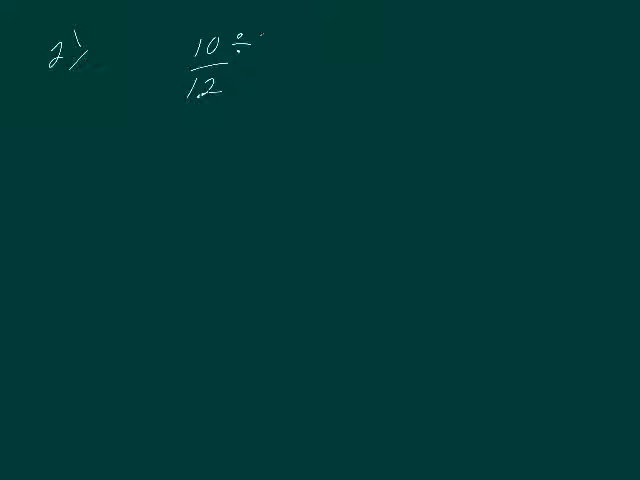
text(2÷)
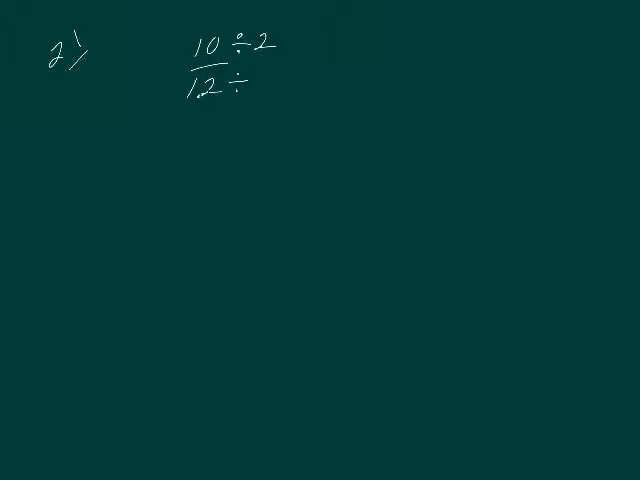
text(2 =)
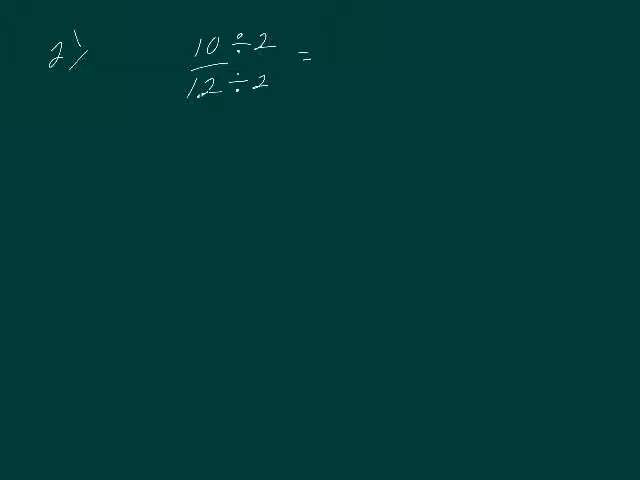
text(5)
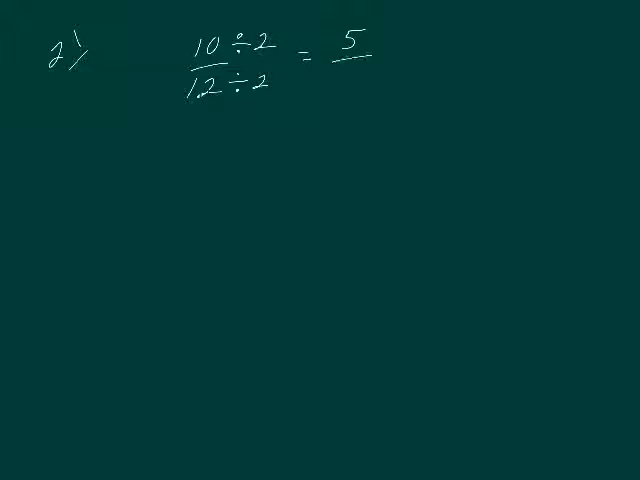
text(6)
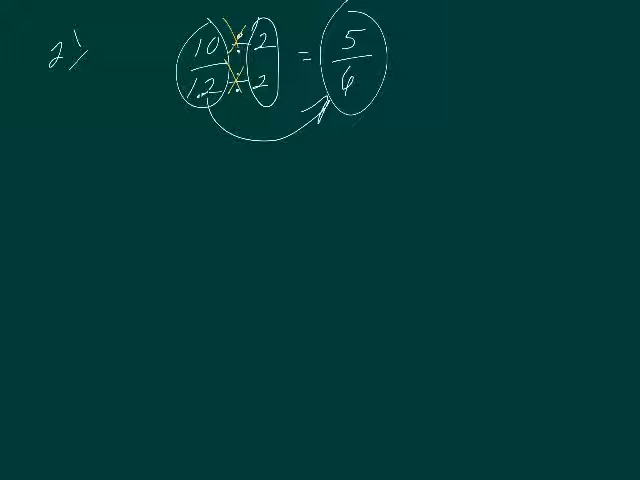
- Write the fraction 20/24 to begin the new equivalent-fraction example
text(20)
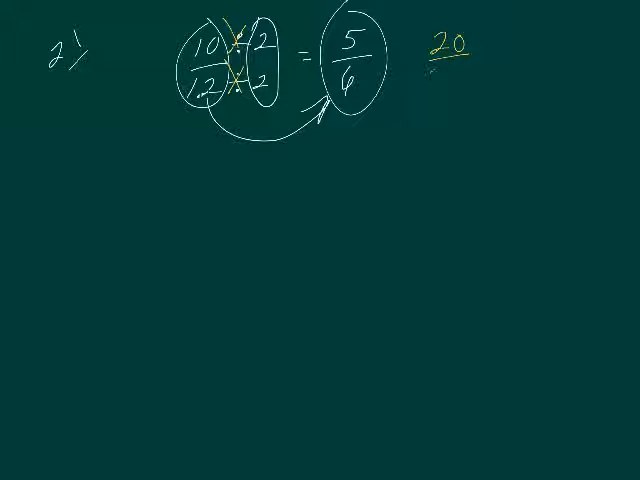
text(24)
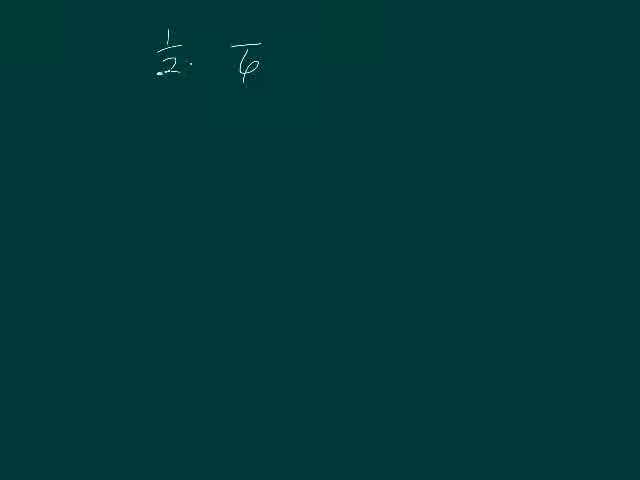
- Scale 1/2 by 3 to get 3/6, then write the fraction 55/66
text(·3)
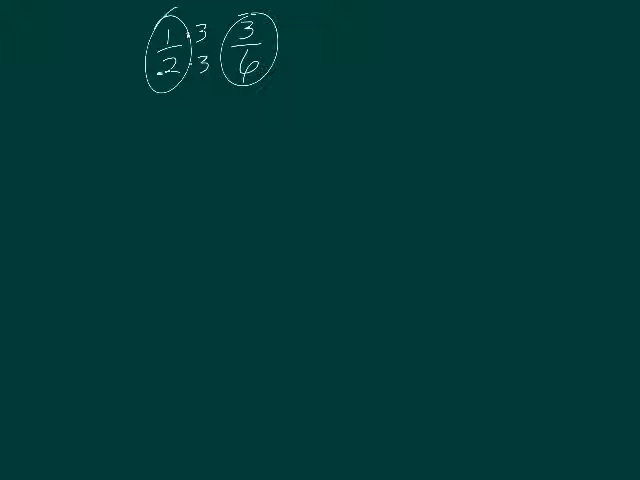
text(5s)
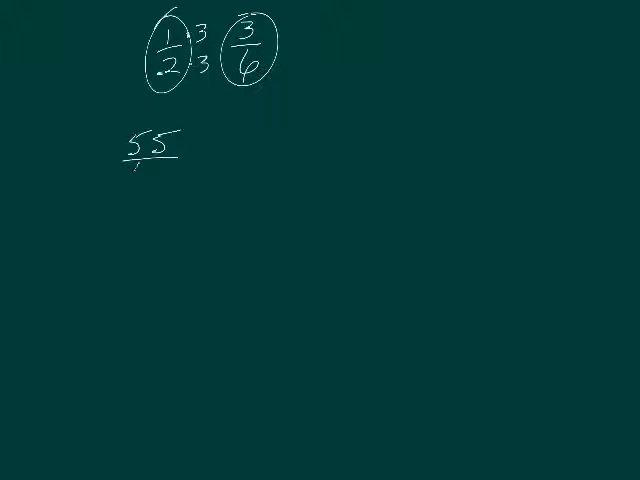
text(46)
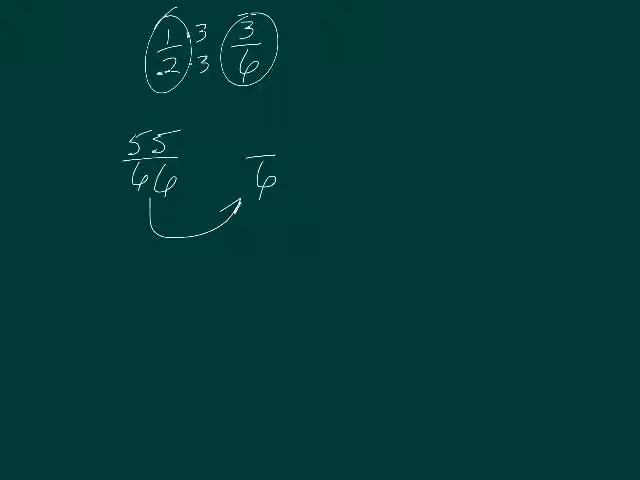
- Divide 55/66 by 11 over 11 and write 5 to begin the reduced answer
click(196, 176)
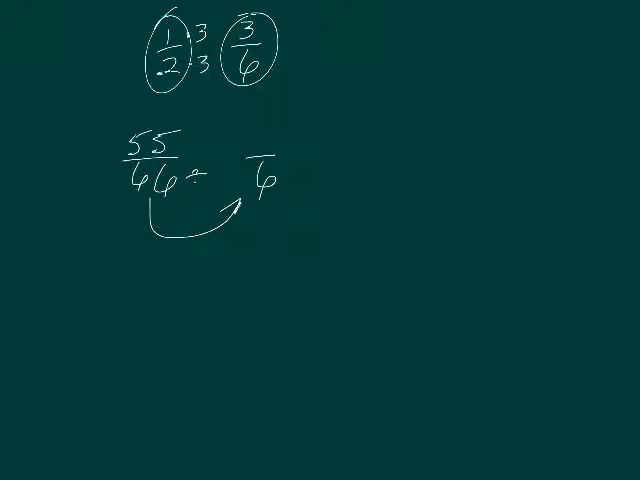
text(11)
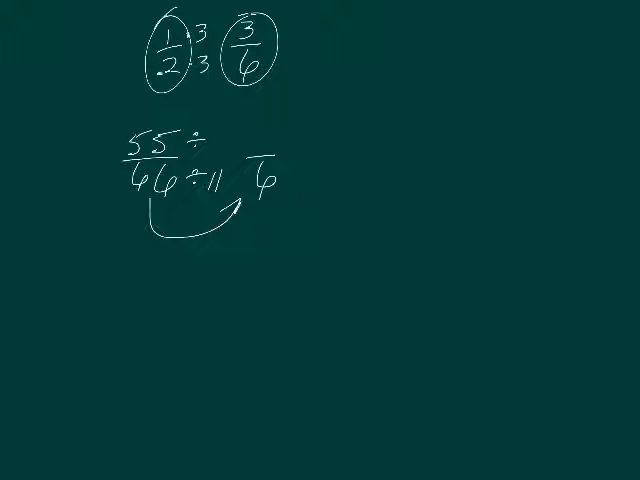
text(11)
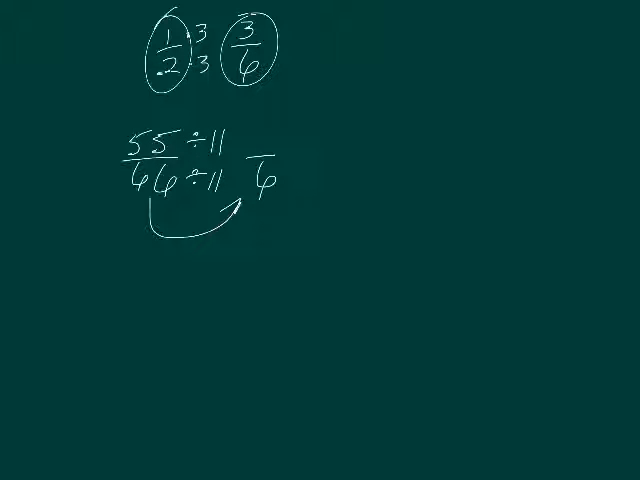
text(5)
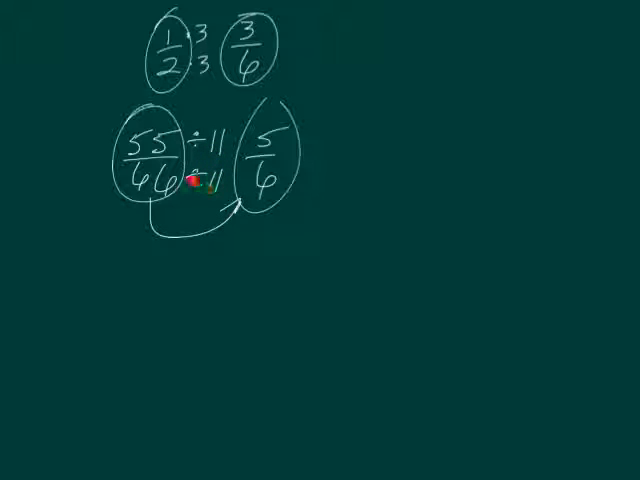
mouse_move(148, 188)
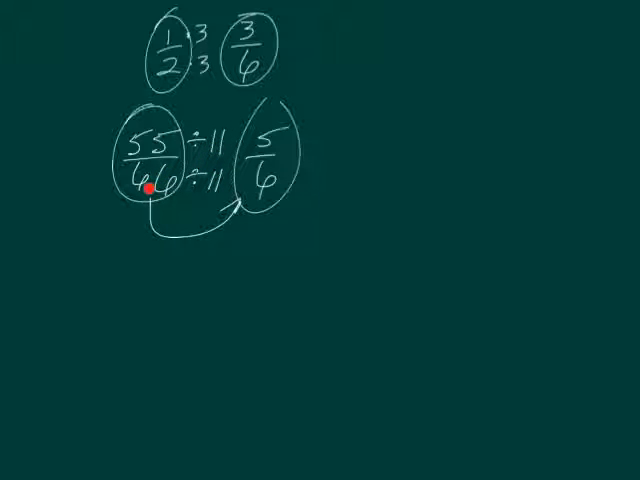
mouse_move(268, 188)
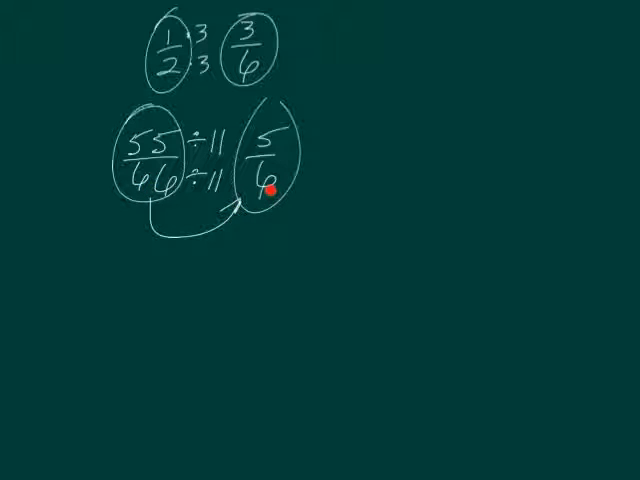
mouse_move(148, 180)
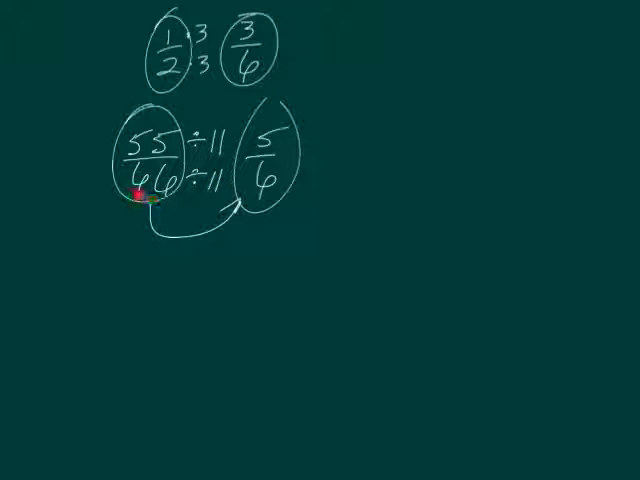
mouse_move(244, 212)
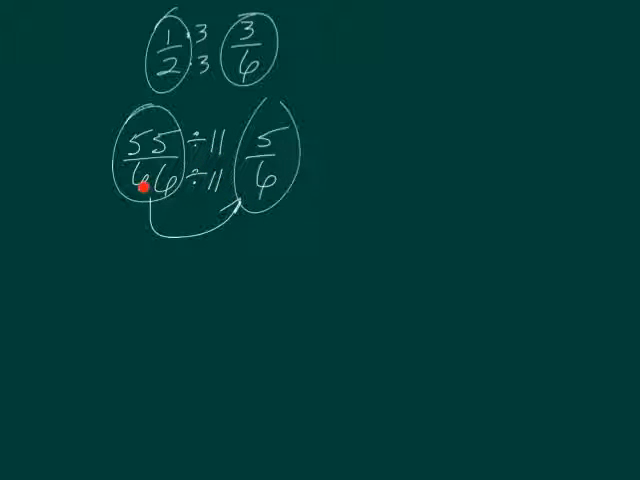
mouse_move(254, 184)
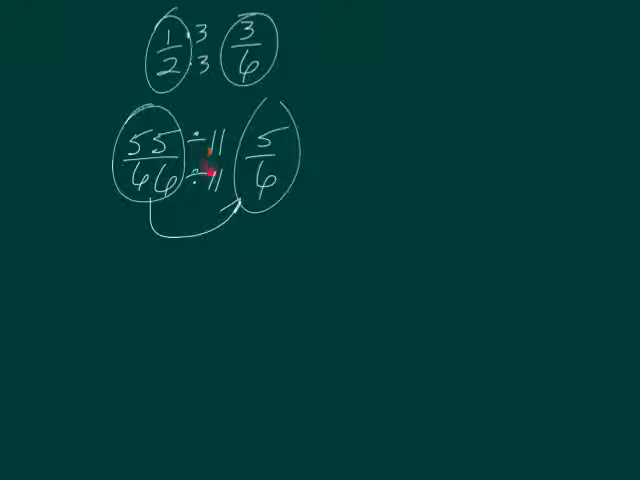
mouse_move(148, 182)
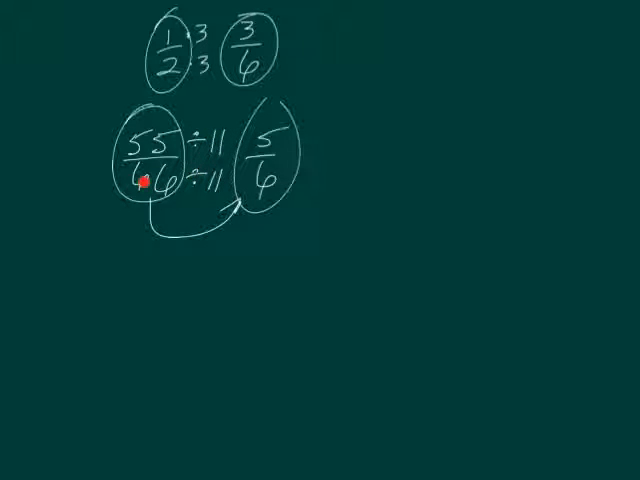
mouse_move(204, 192)
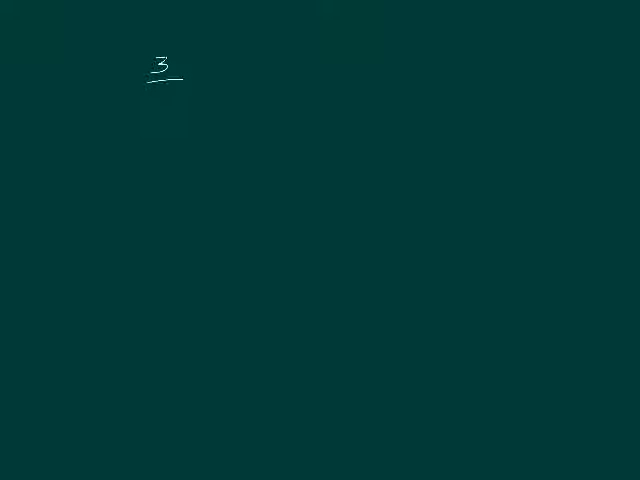
- Finish 3/5 with its denominator and write 4/5 beside it with a fraction bar
drag(150, 84, 176, 104)
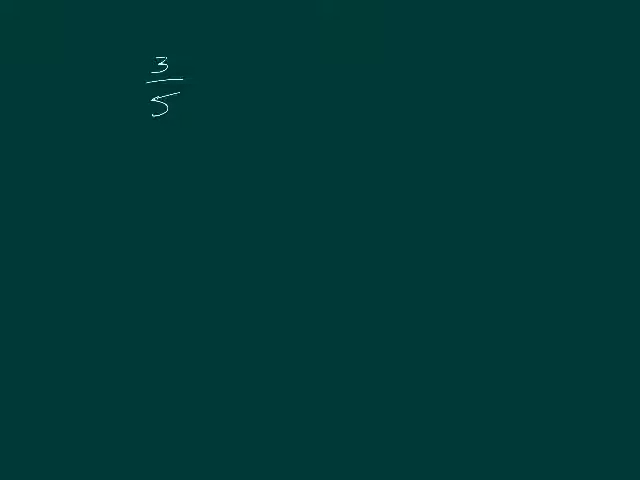
text(4)
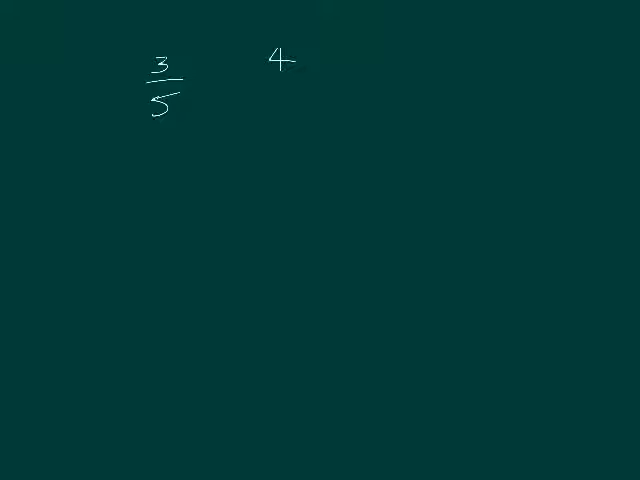
drag(262, 80, 300, 80)
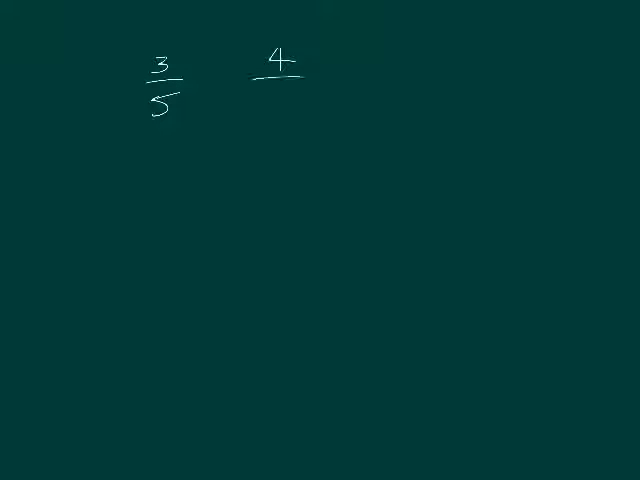
text(5)
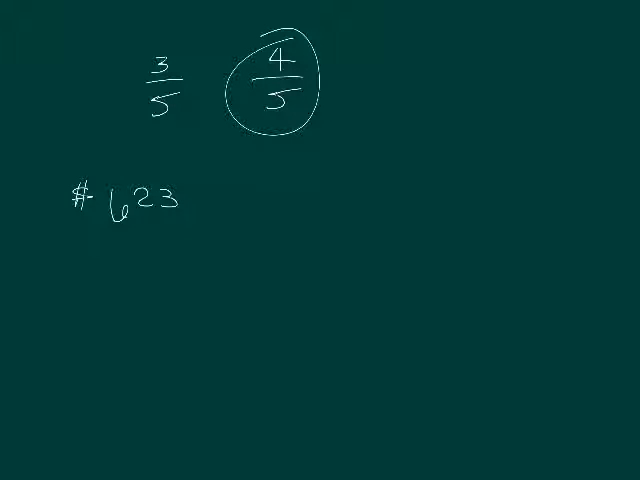
- Write the price $25.99, set up 2599 under a bar and begin the numerator with 6
text(25)
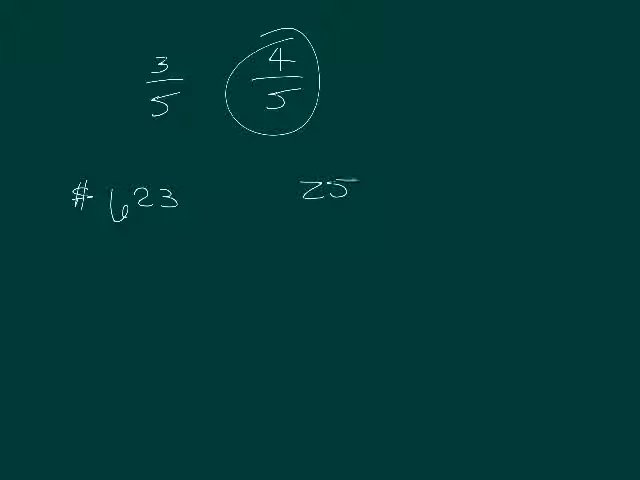
text(99)
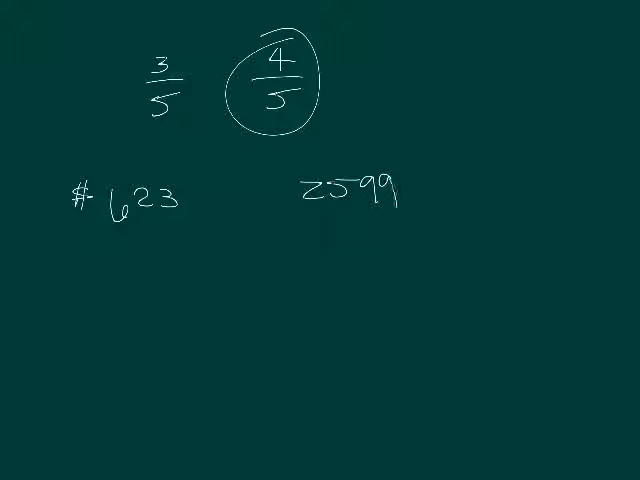
text($)
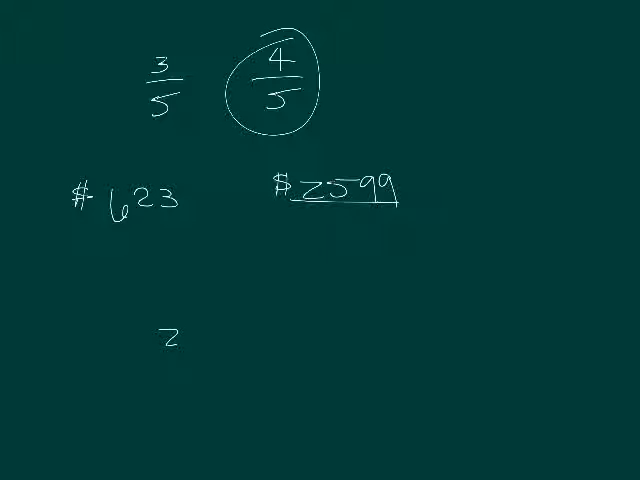
text(599)
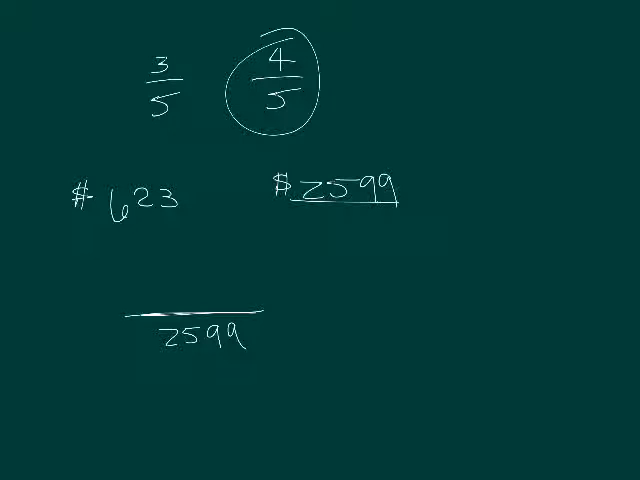
text(6)
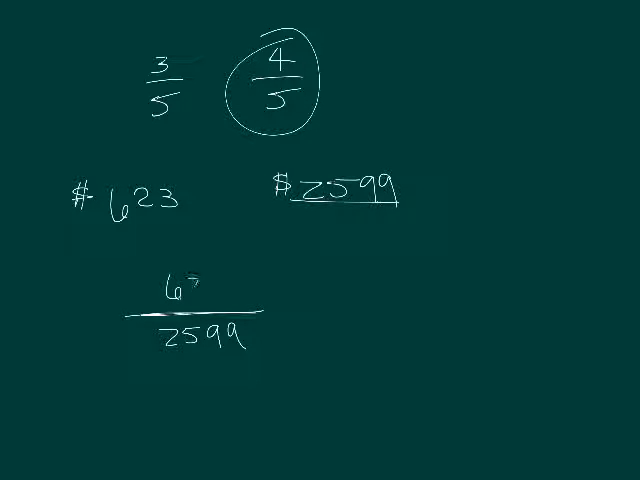